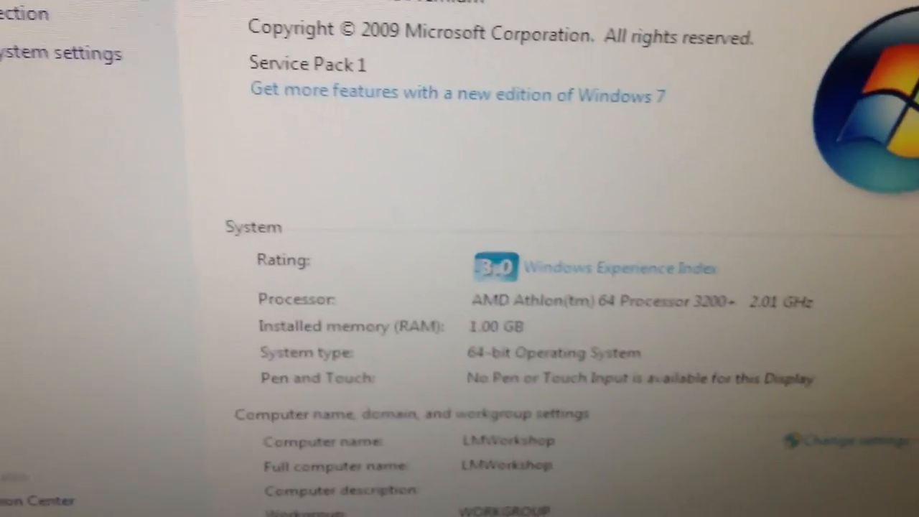
scroll("down", 3)
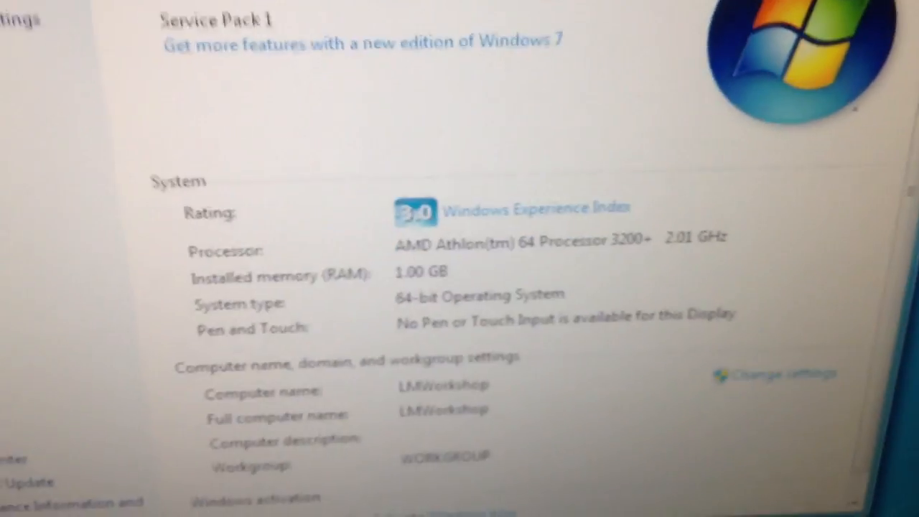